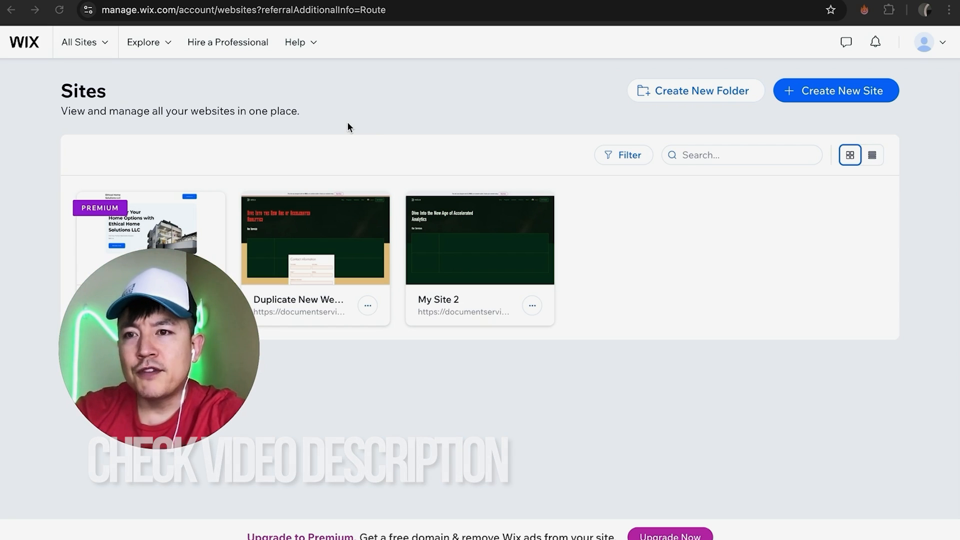
{"action": "mouse_move", "coordinate": [519, 127]}
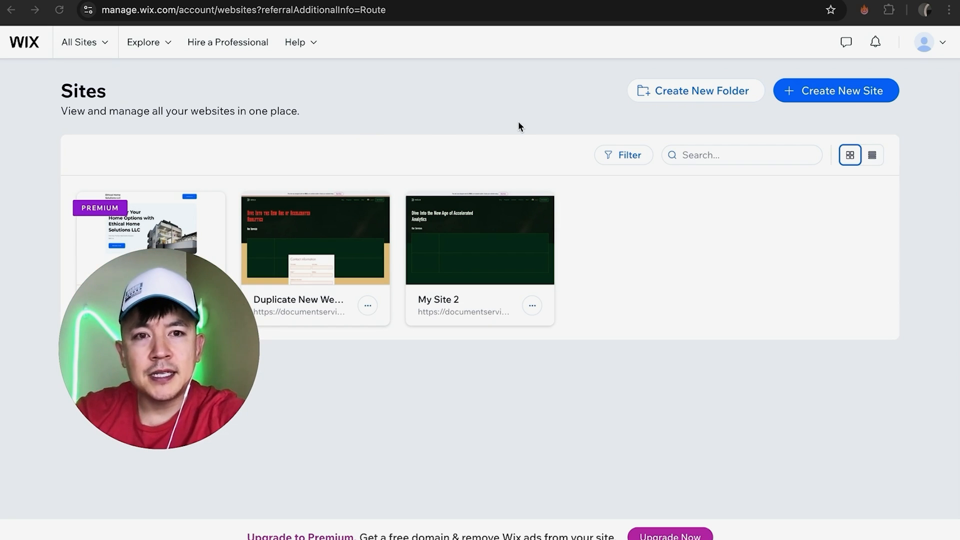
{"action": "mouse_move", "coordinate": [98, 126]}
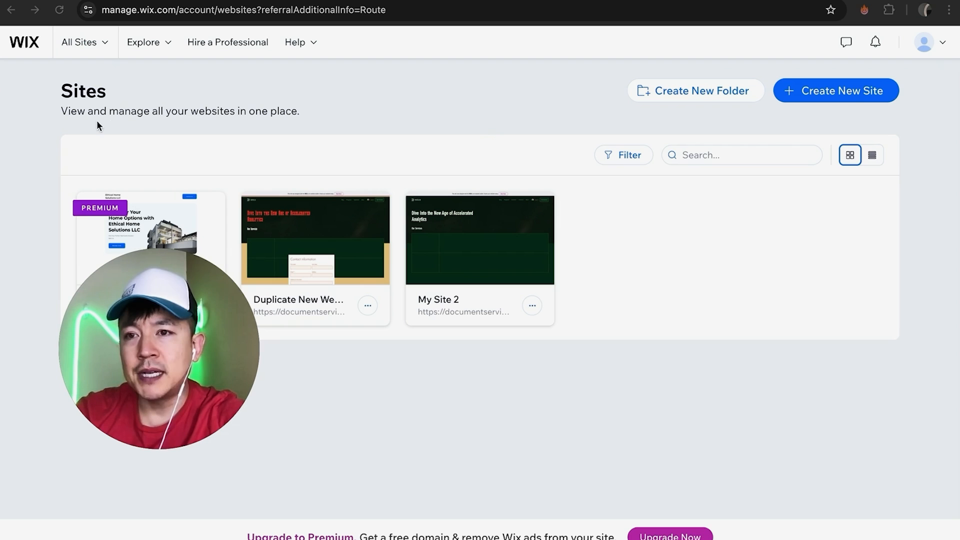
{"action": "mouse_move", "coordinate": [505, 145]}
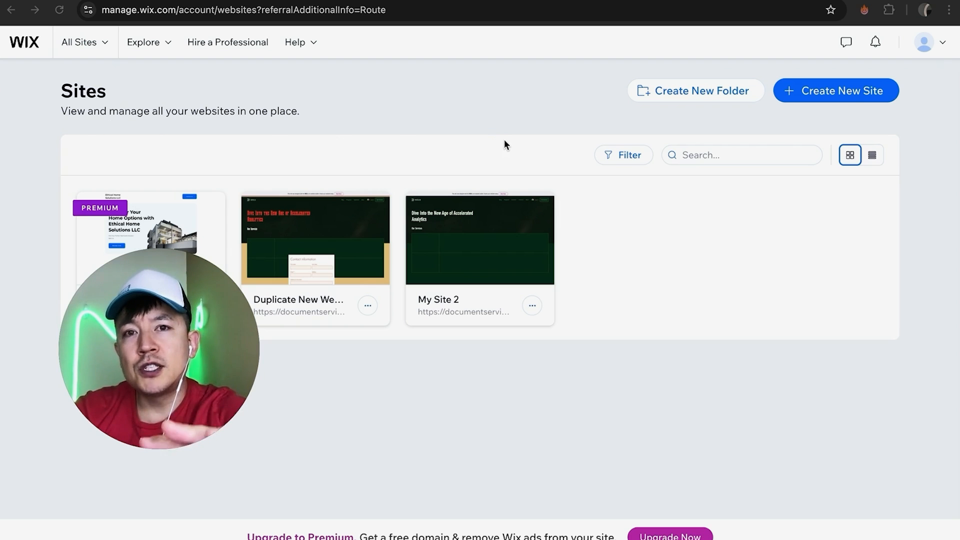
{"action": "mouse_move", "coordinate": [433, 150]}
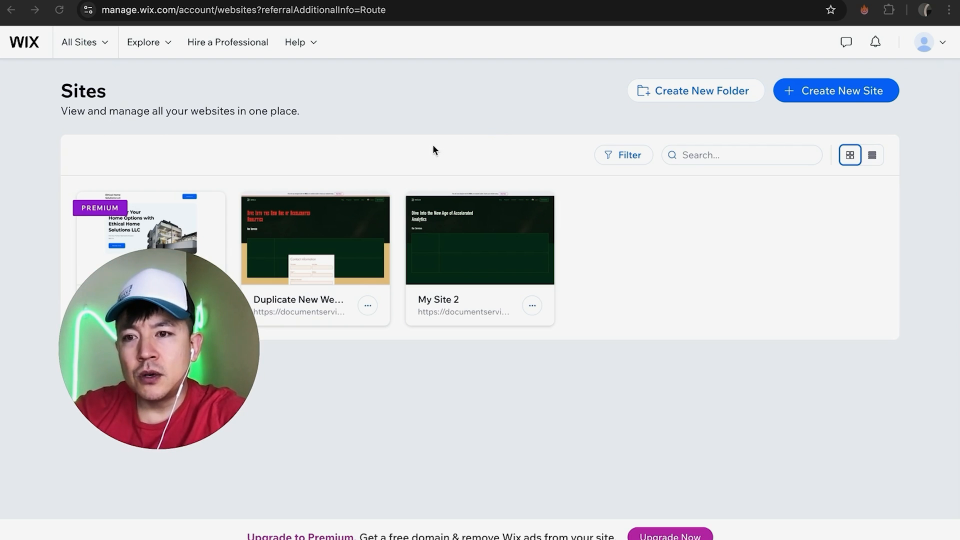
{"action": "mouse_move", "coordinate": [428, 174]}
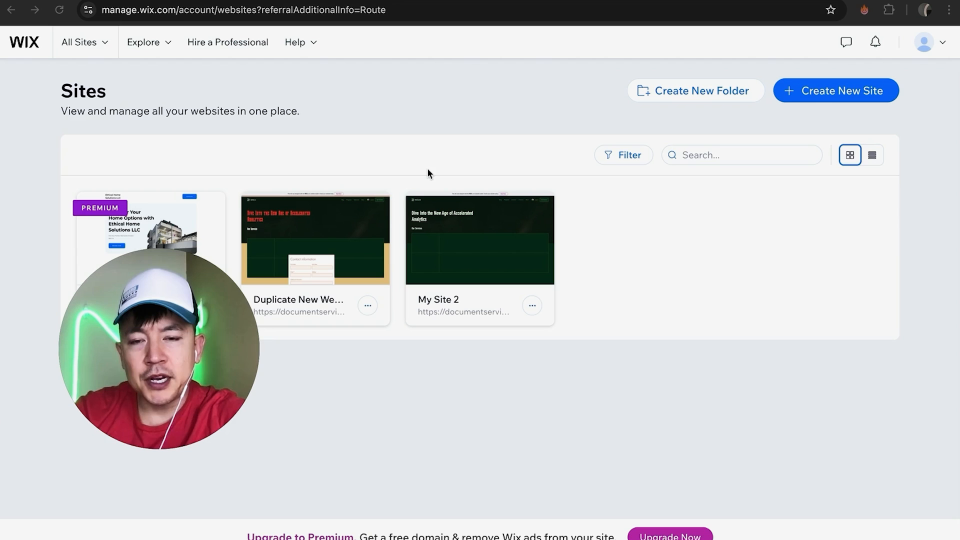
{"action": "mouse_move", "coordinate": [343, 153]}
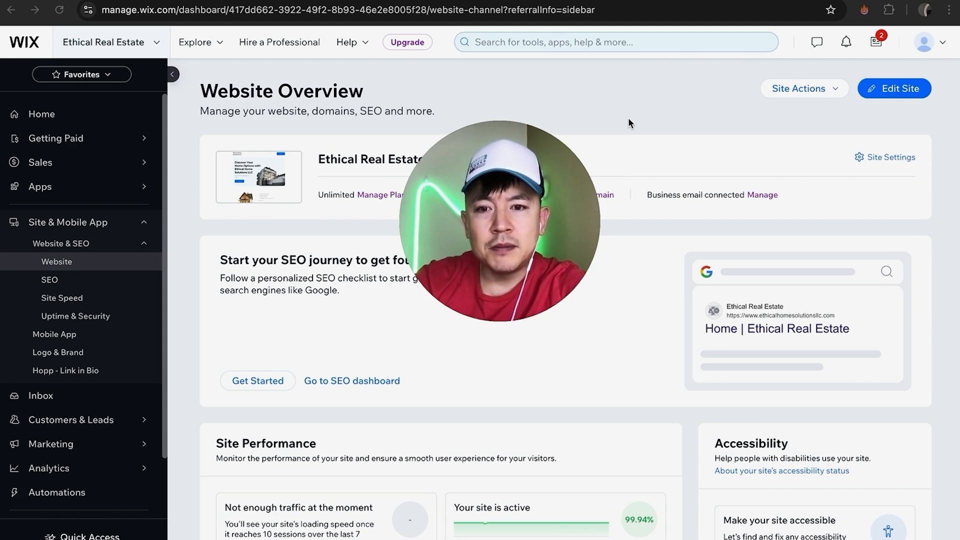
{"action": "mouse_move", "coordinate": [885, 96]}
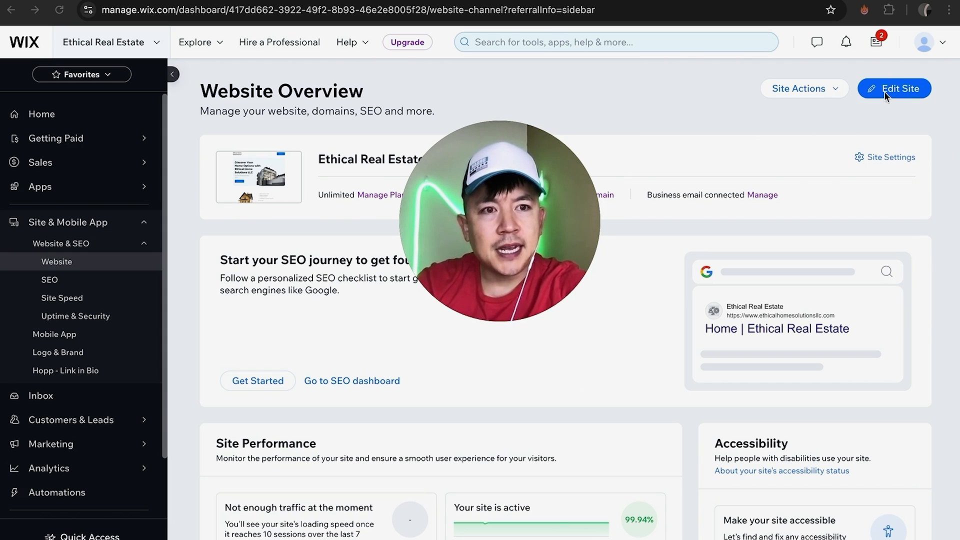
- Open the duplicate-new-websi.com site in the Wix Editor from the Website Overview dashboard
{"action": "left_click", "coordinate": [893, 88]}
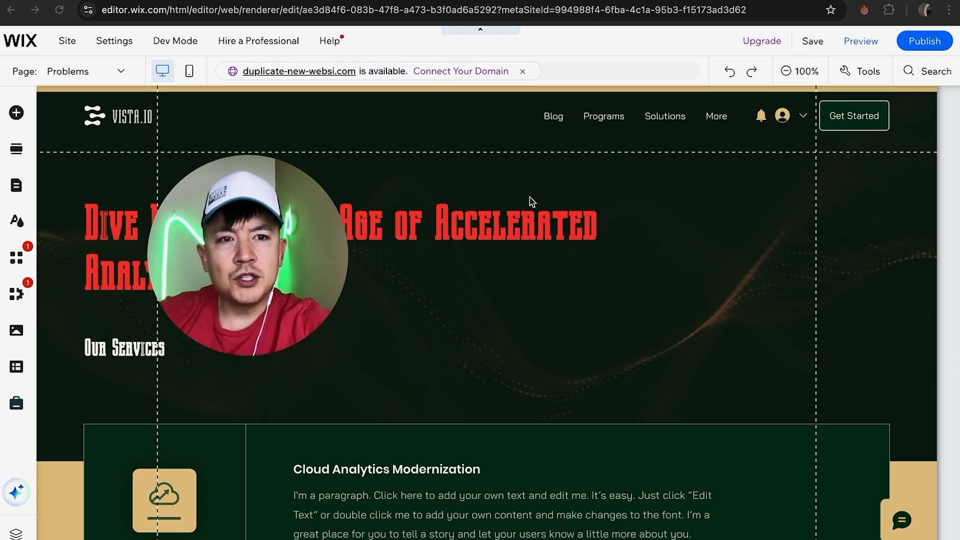
{"action": "mouse_move", "coordinate": [524, 183]}
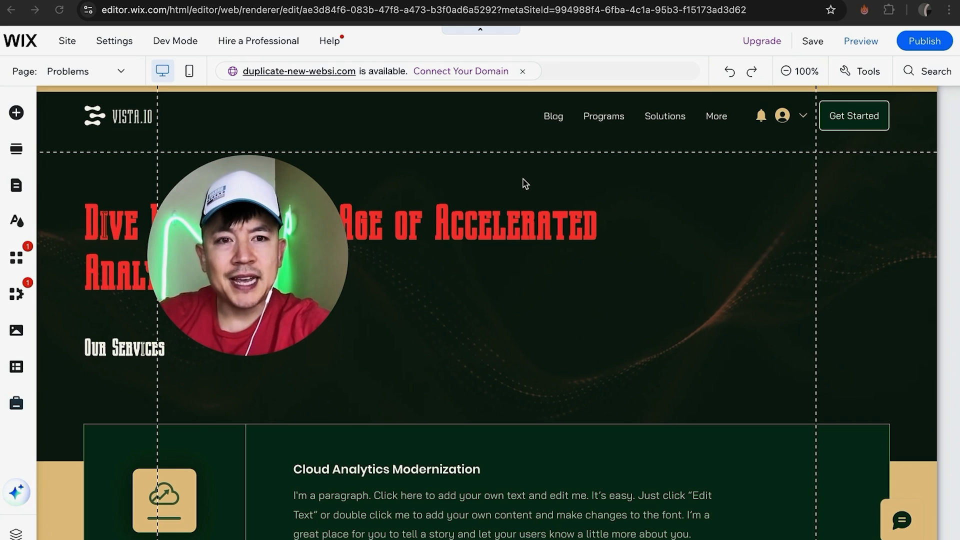
{"action": "mouse_move", "coordinate": [514, 155]}
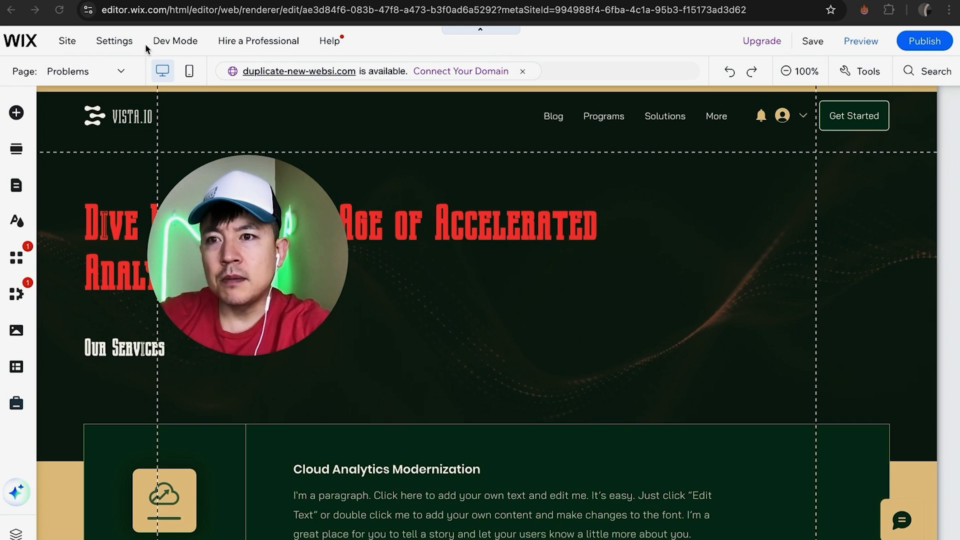
{"action": "mouse_move", "coordinate": [186, 51]}
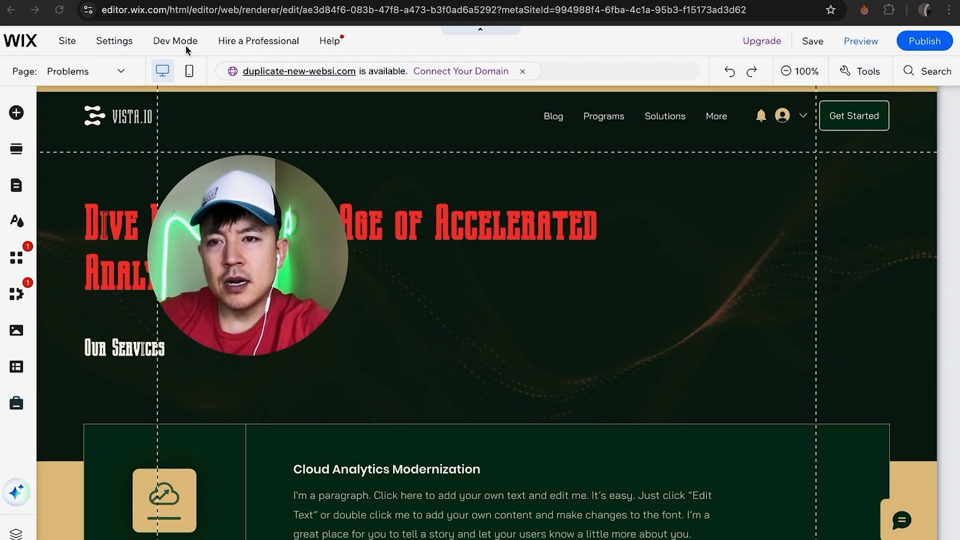
- Show the Velo Dev Mode panel from the editor's Dev Mode menu
{"action": "left_click", "coordinate": [175, 41]}
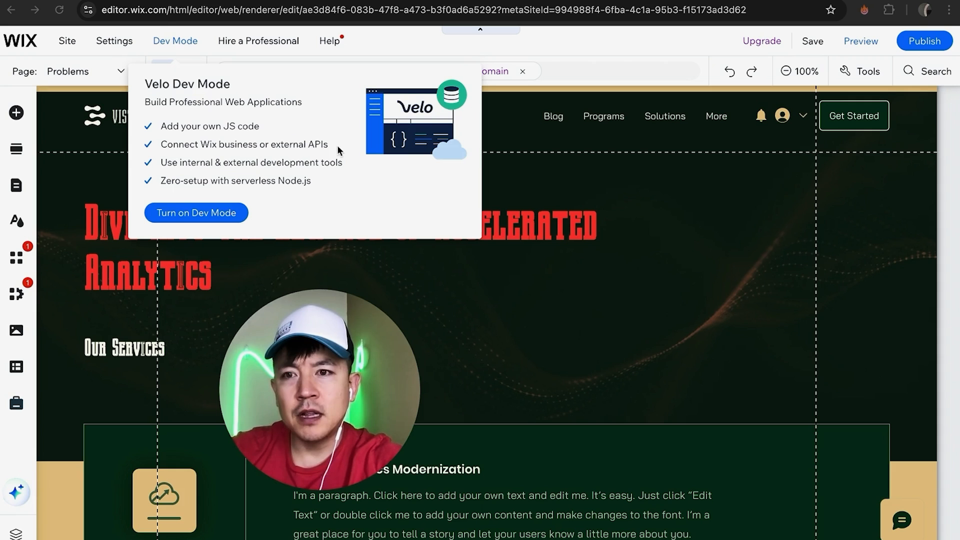
{"action": "mouse_move", "coordinate": [270, 202]}
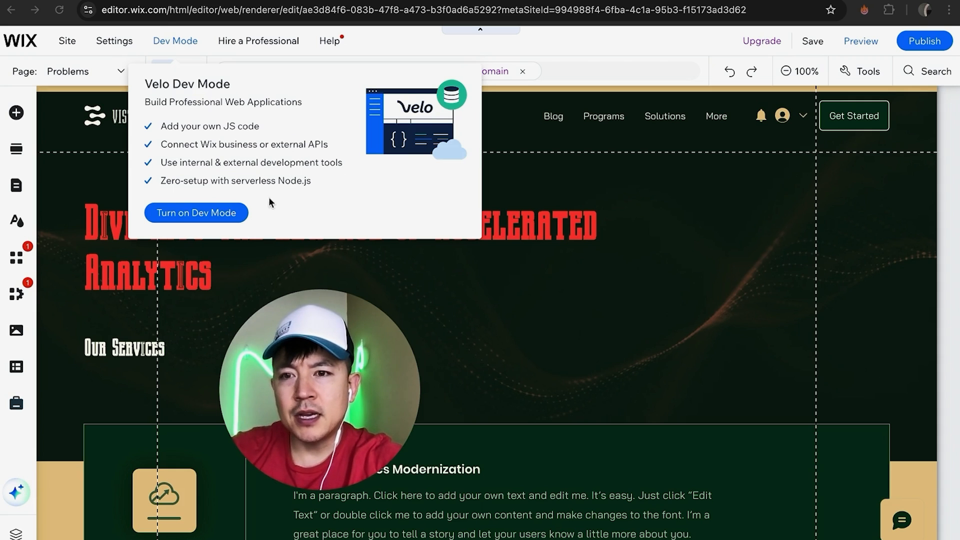
- Turn on Velo Dev Mode and view the Problems page's starter onReady code
{"action": "left_click", "coordinate": [196, 212]}
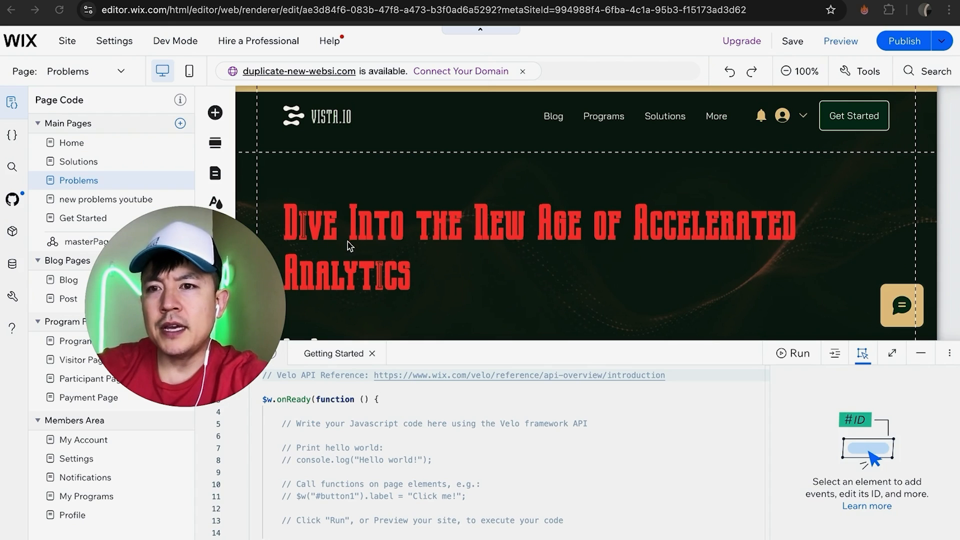
{"action": "mouse_move", "coordinate": [398, 269]}
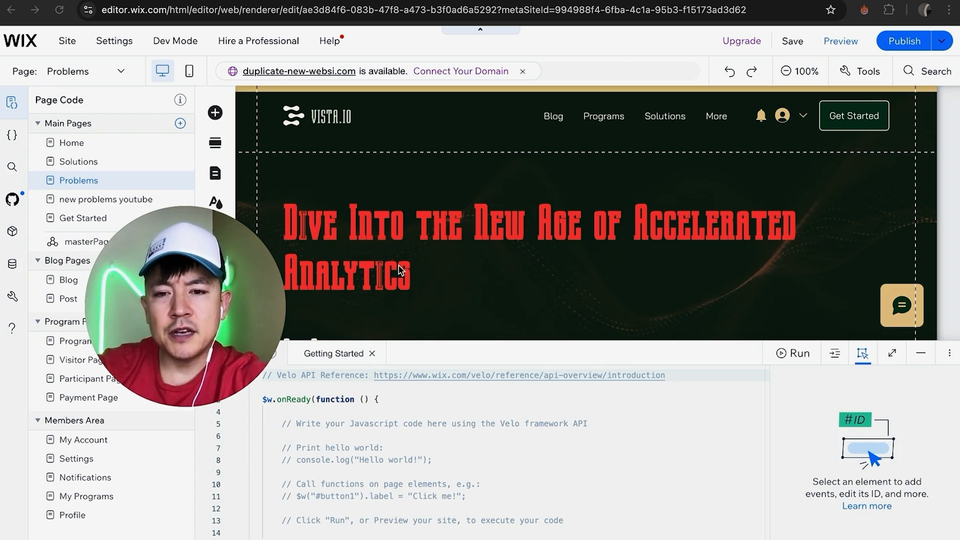
{"action": "scroll", "scroll_direction": "down", "scroll_amount": 3}
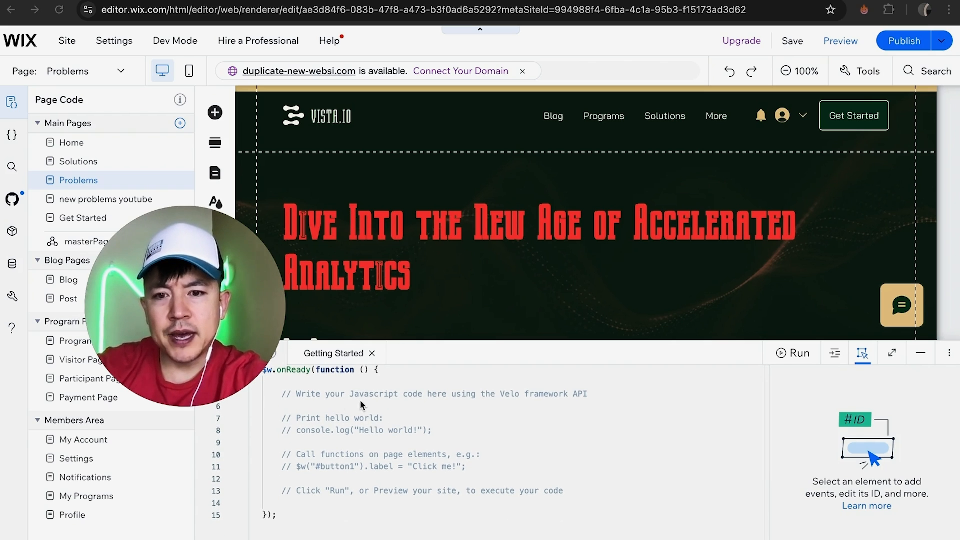
{"action": "mouse_move", "coordinate": [406, 409]}
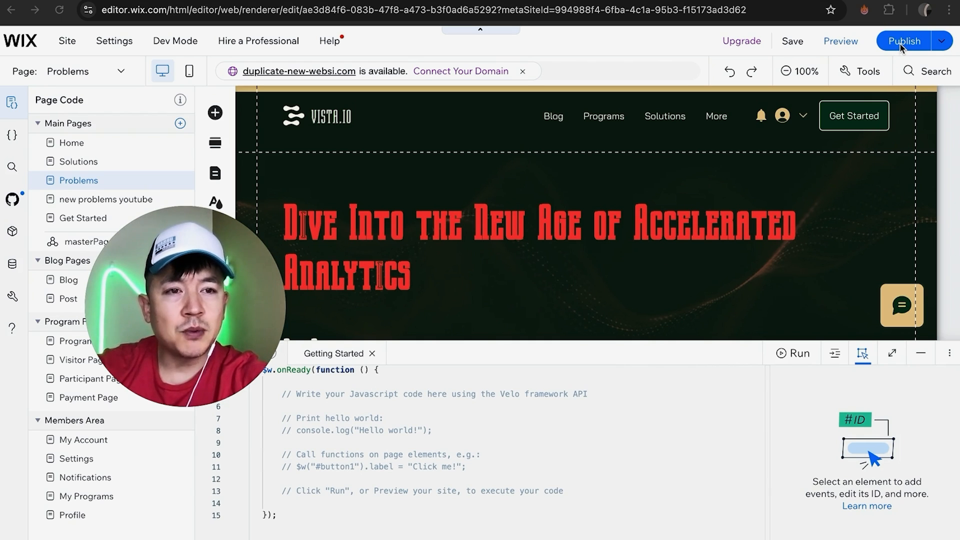
{"action": "mouse_move", "coordinate": [580, 72]}
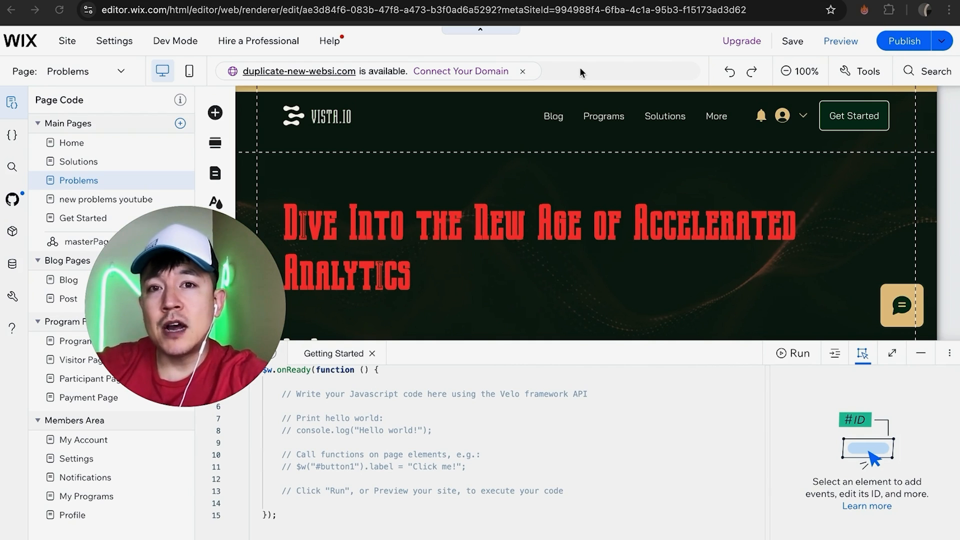